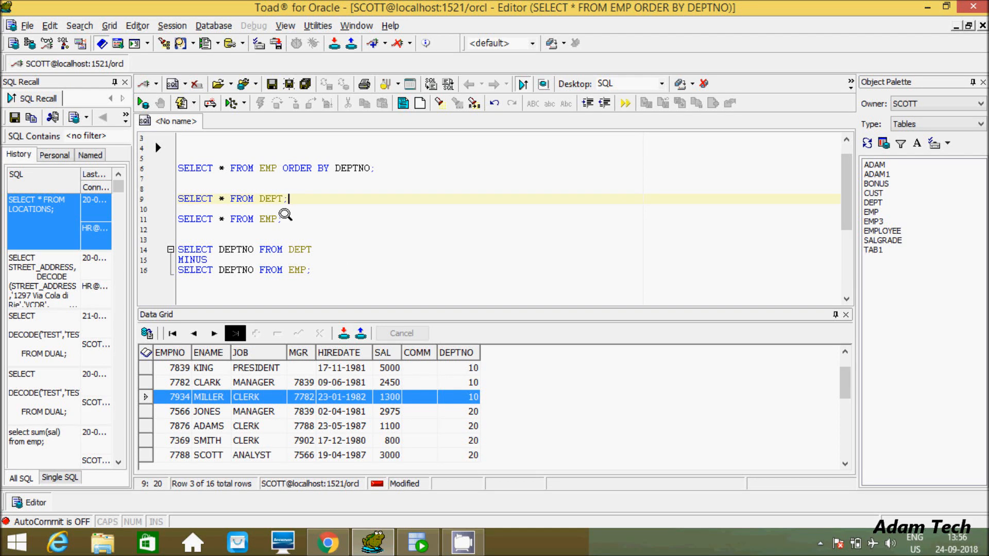
pyautogui.moveTo(319, 221)
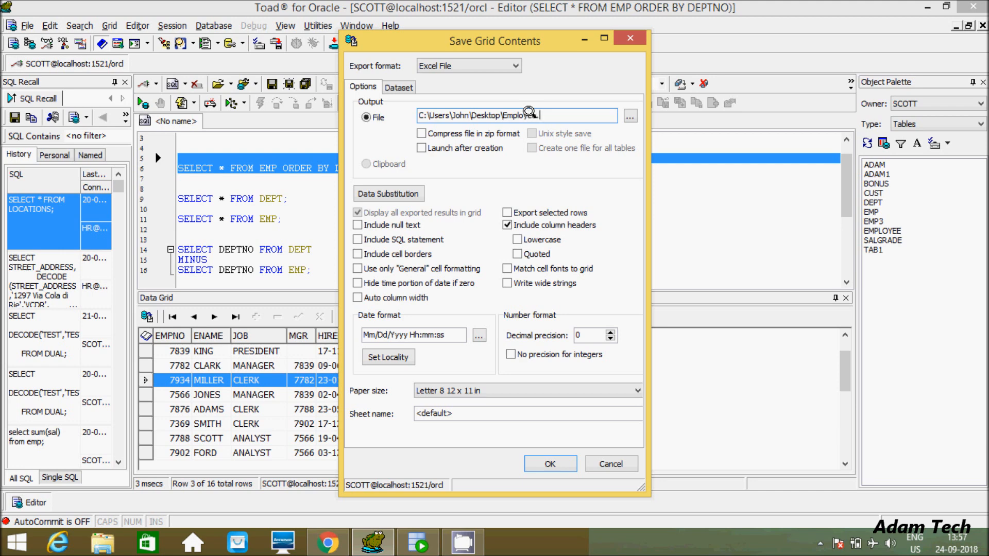
# - Export the EMP results in Excel File format to Desktop\Employee.xls
pyautogui.write('.xls')
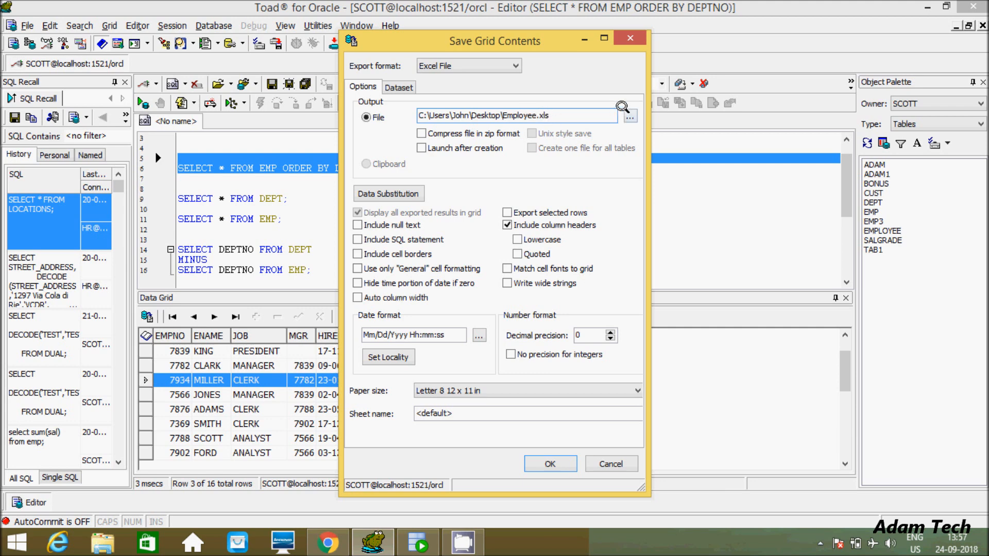
pyautogui.click(629, 116)
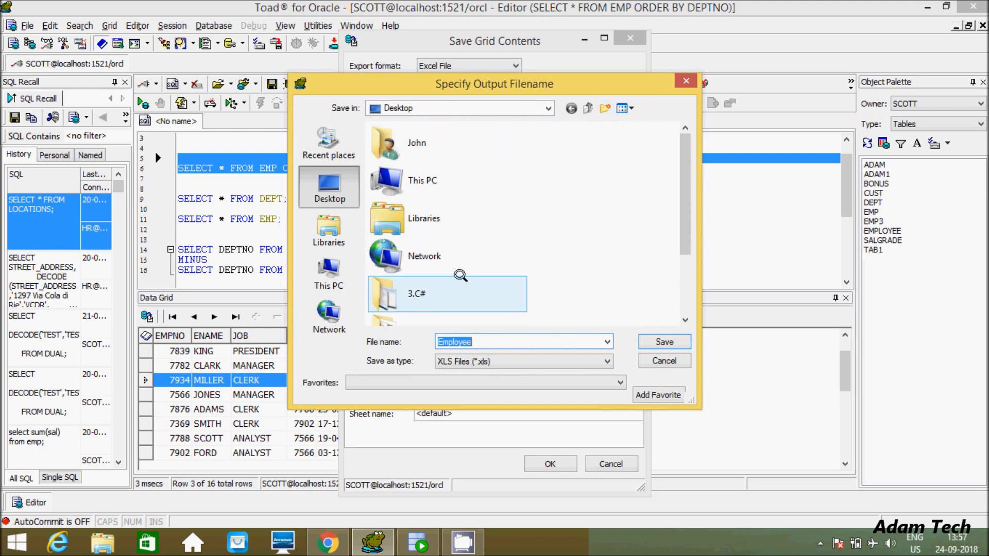
pyautogui.click(604, 362)
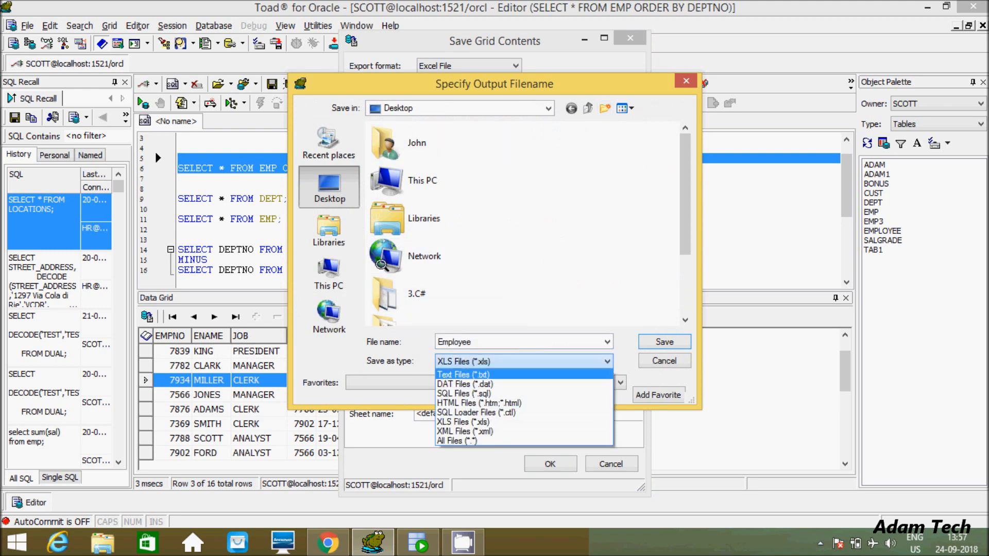
pyautogui.moveTo(622, 363)
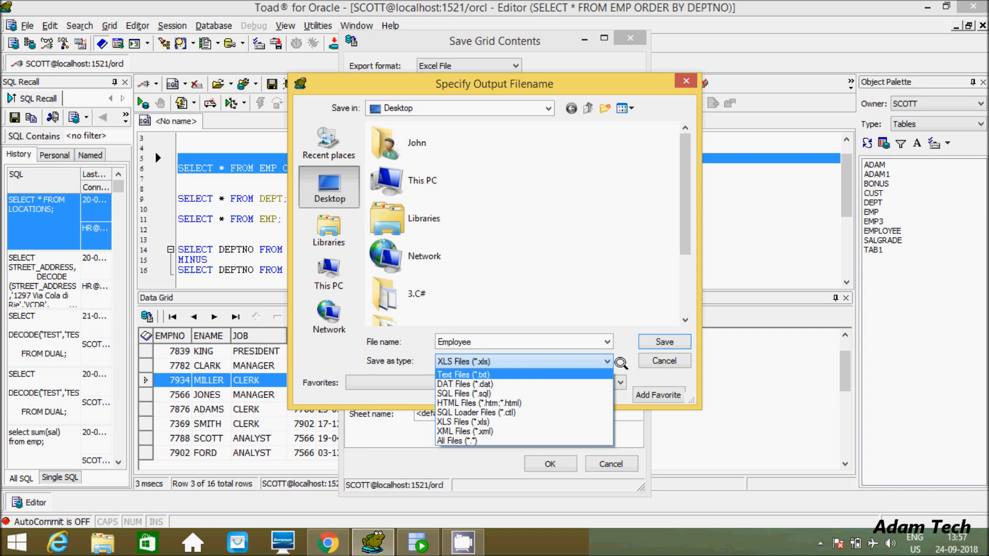
pyautogui.click(606, 361)
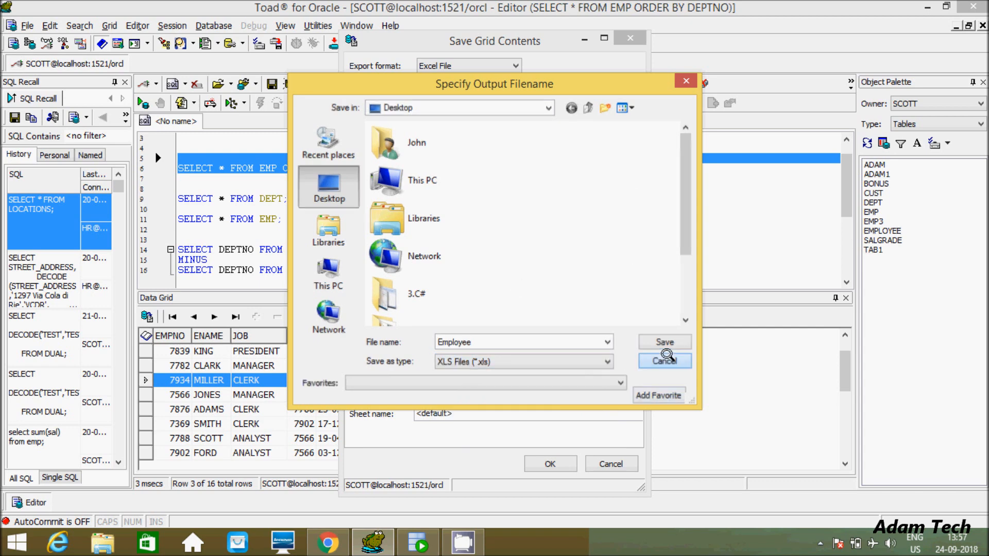
pyautogui.click(663, 343)
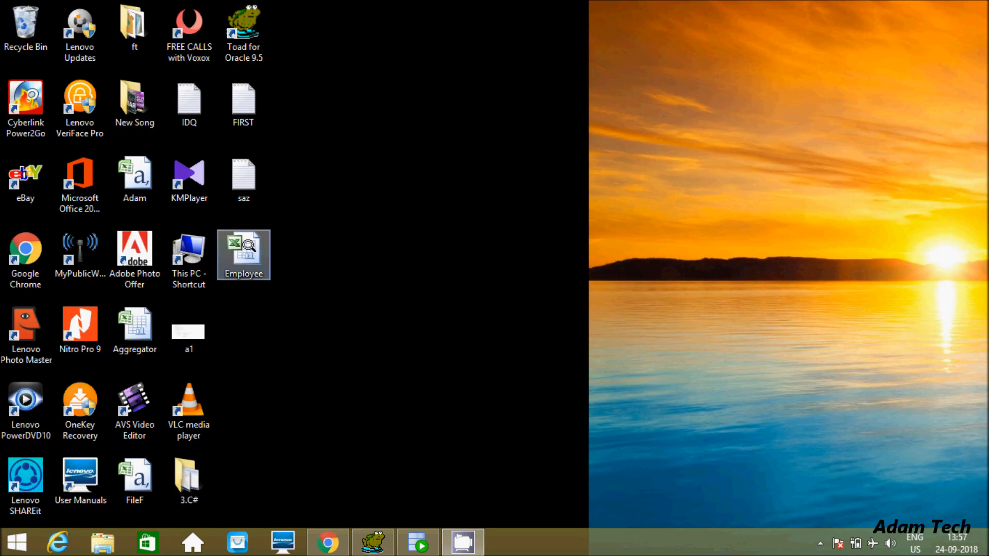
# - Open Employee.xls in Excel, widen the HIREDATE column, and select its header
pyautogui.doubleClick(244, 254)
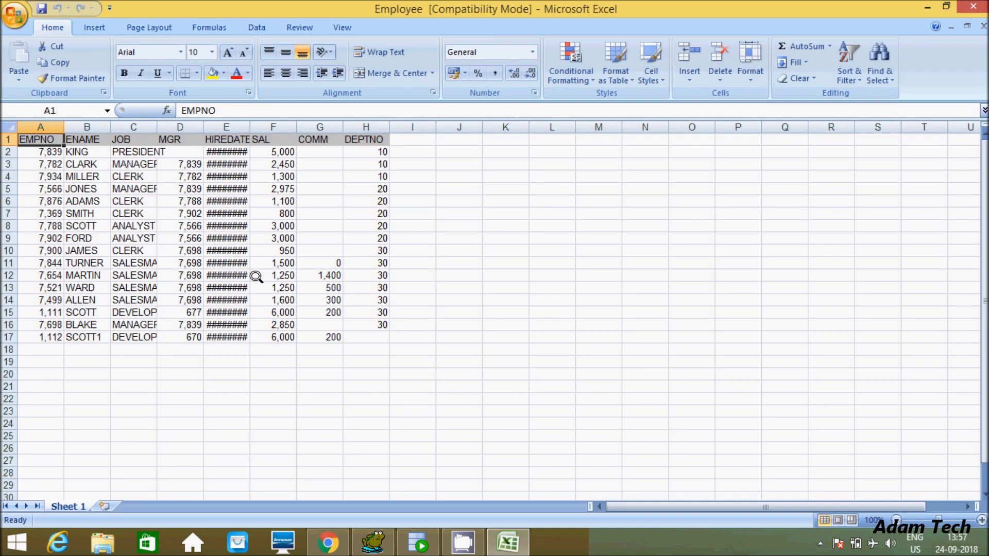
pyautogui.moveTo(272, 183)
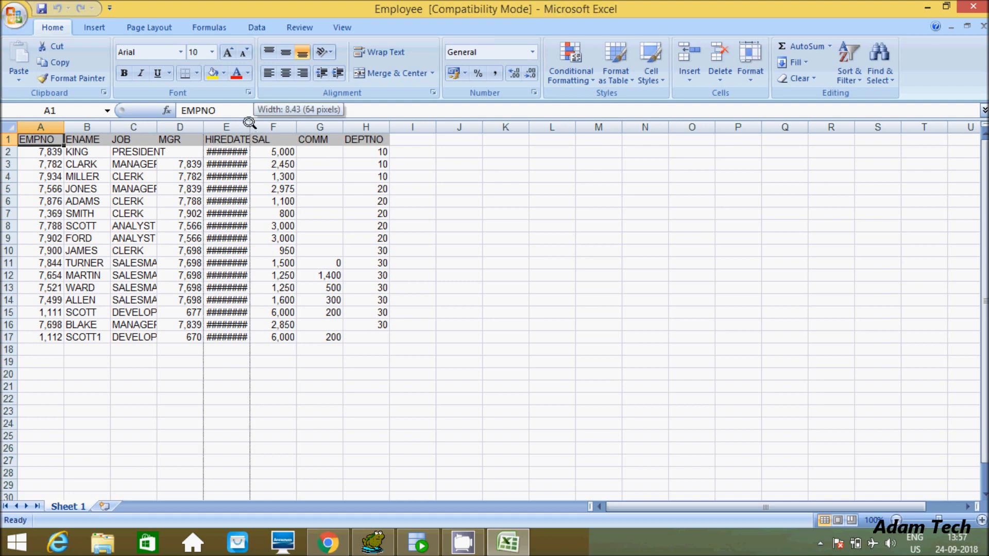
pyautogui.click(232, 163)
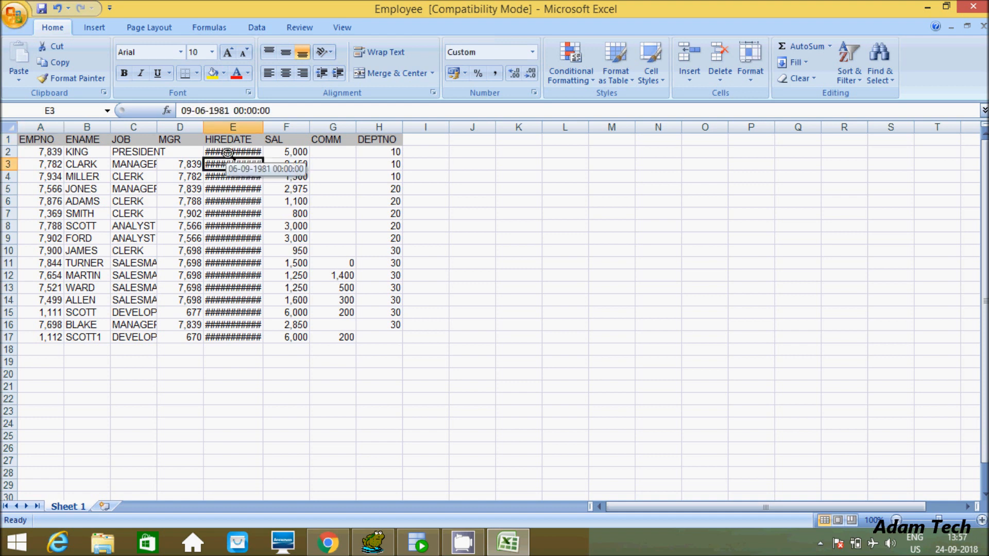
pyautogui.click(233, 140)
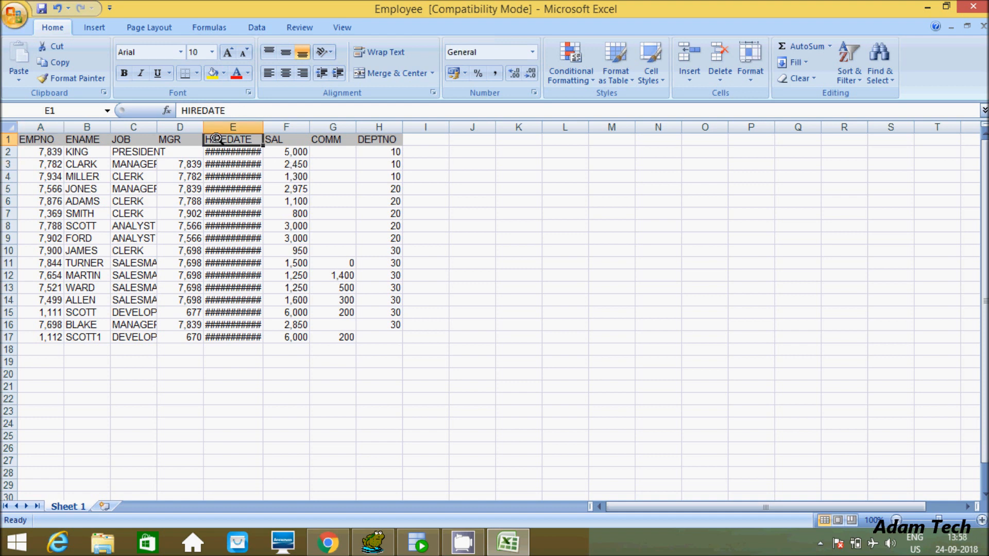
# - Format HIREDATE cells E1:E17 as 14-03-01 short dates, then close Excel
pyautogui.moveTo(232, 139); pyautogui.dragTo(233, 263)
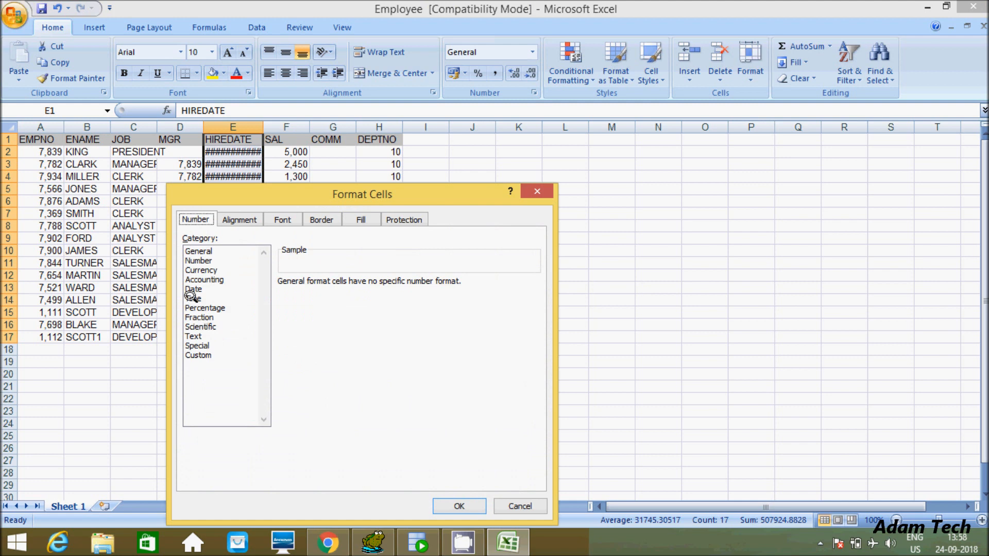
pyautogui.click(194, 289)
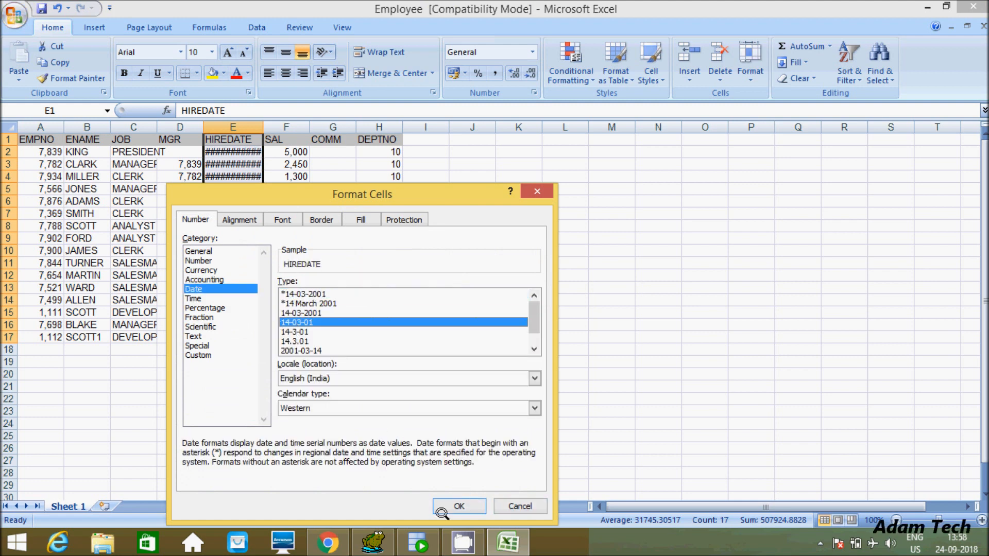
pyautogui.click(458, 506)
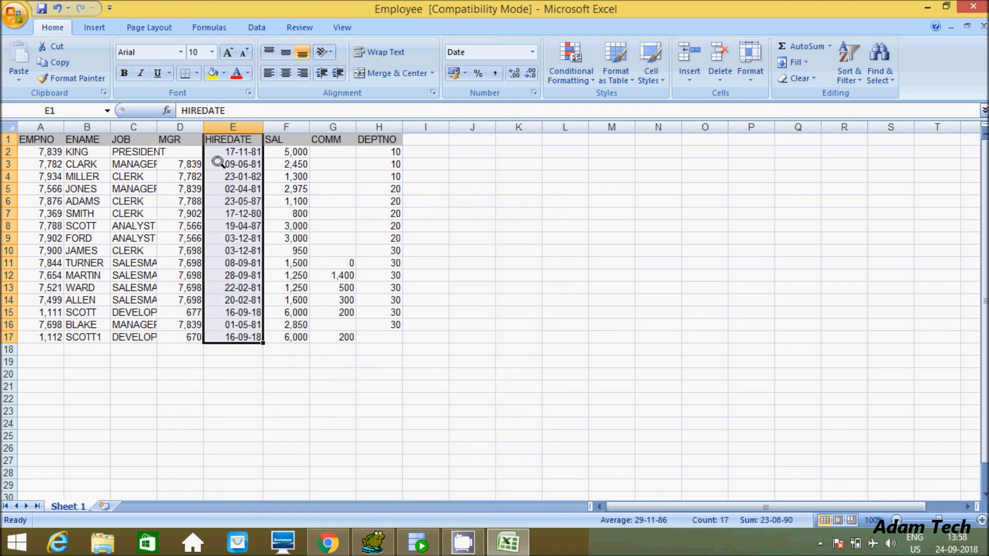
pyautogui.click(232, 189)
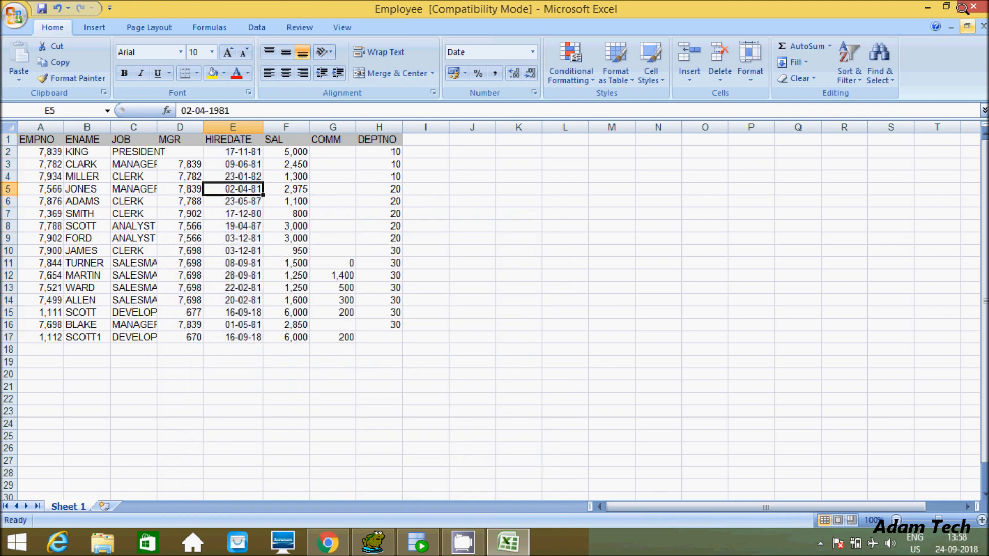
pyautogui.click(981, 9)
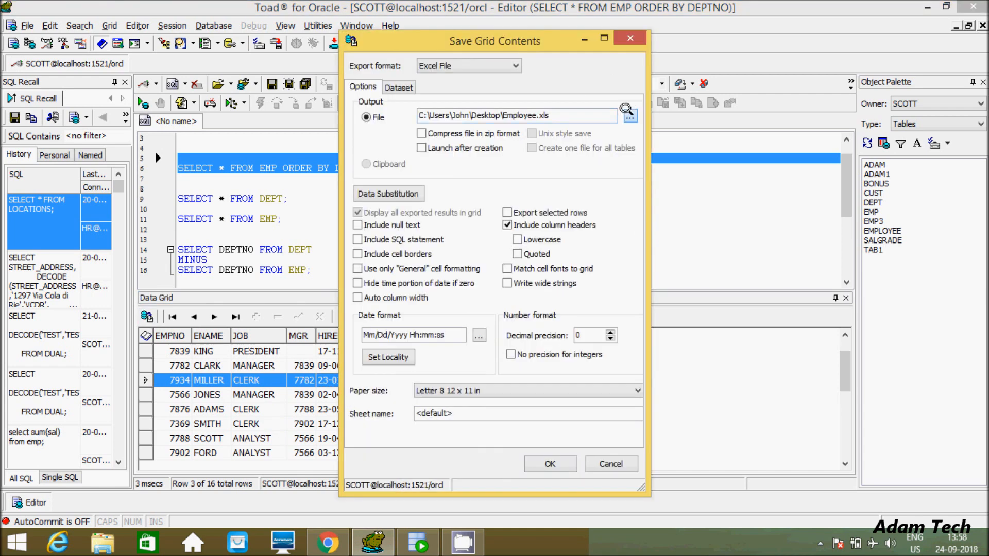
# - Re-export the EMP grid as a text file named Emp on the desktop
pyautogui.click(629, 115)
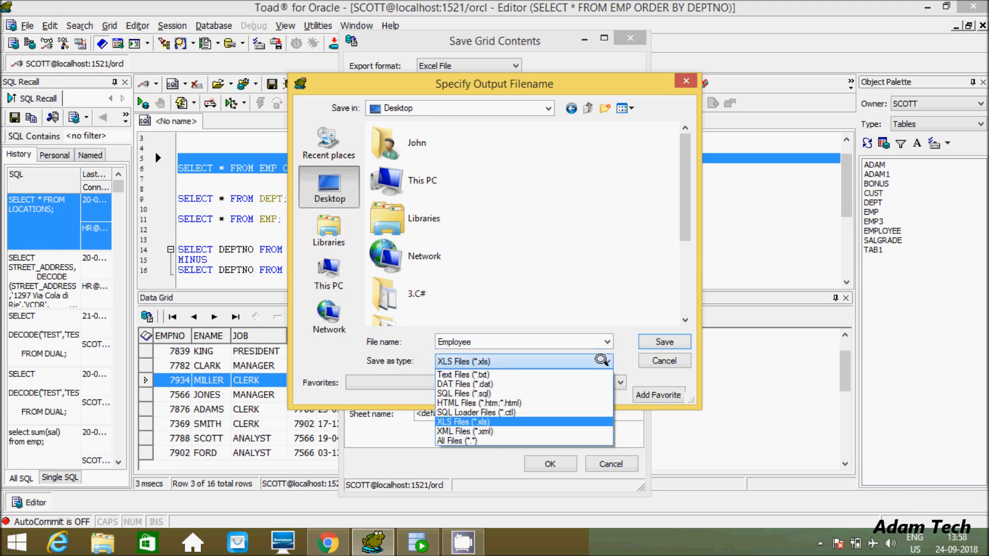
pyautogui.click(463, 374)
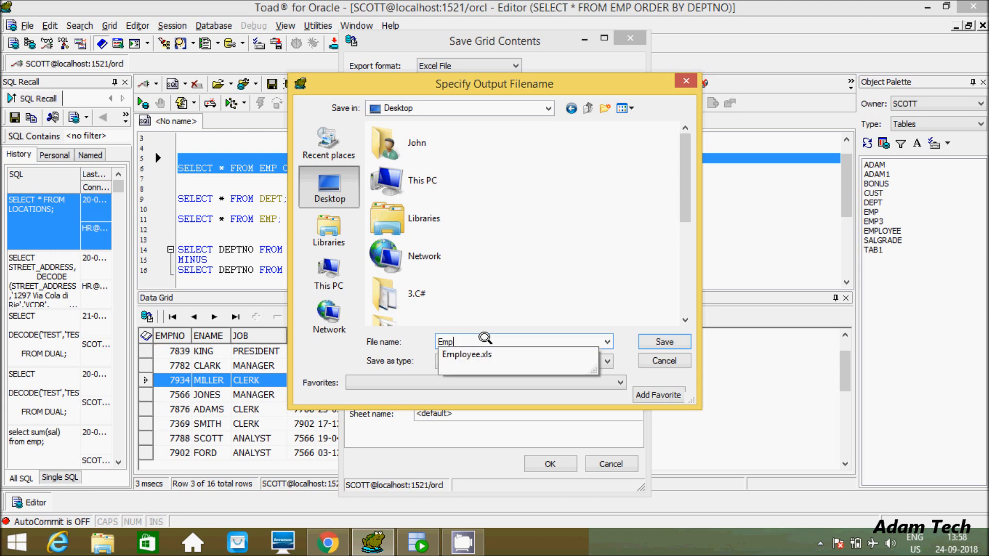
pyautogui.click(663, 341)
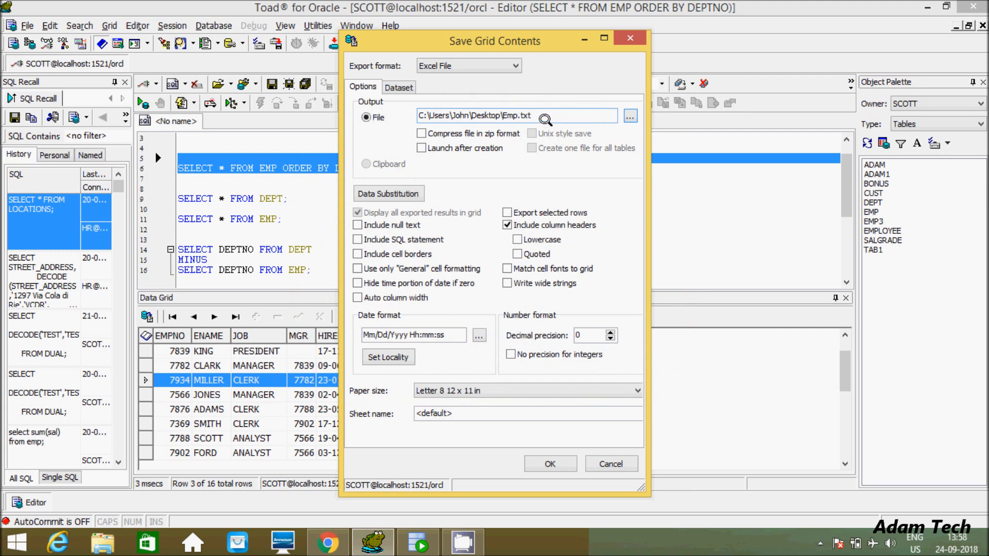
pyautogui.click(549, 464)
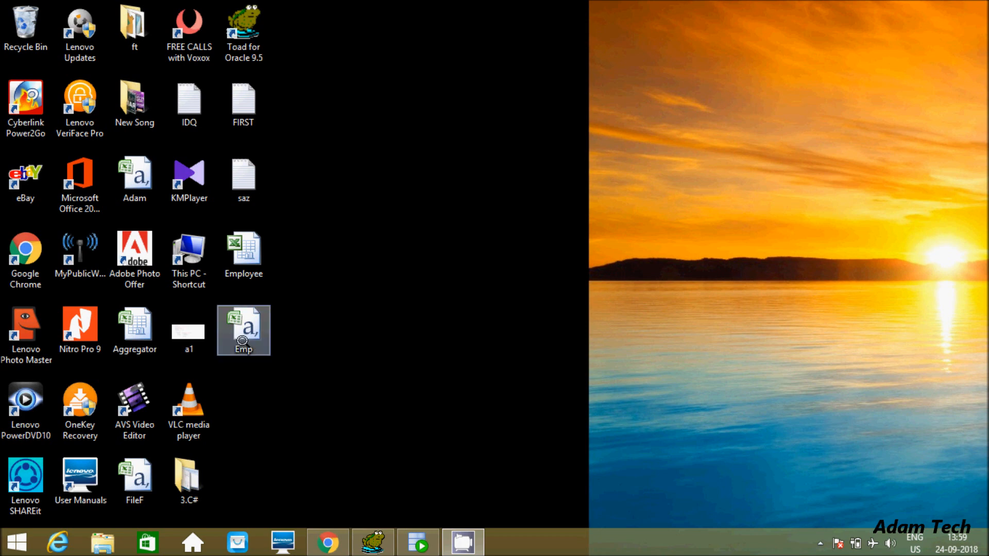
pyautogui.rightClick(242, 330)
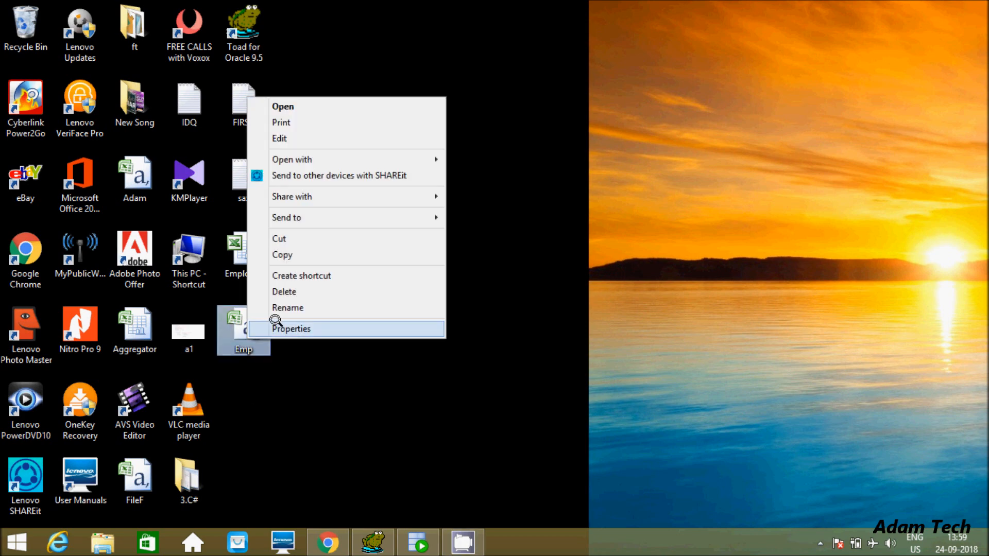
pyautogui.click(290, 329)
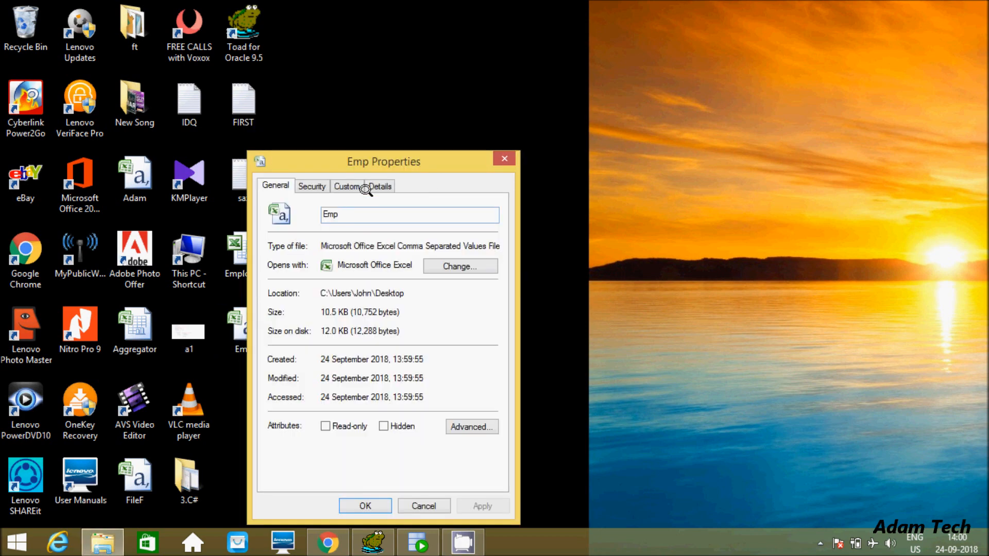
pyautogui.click(380, 185)
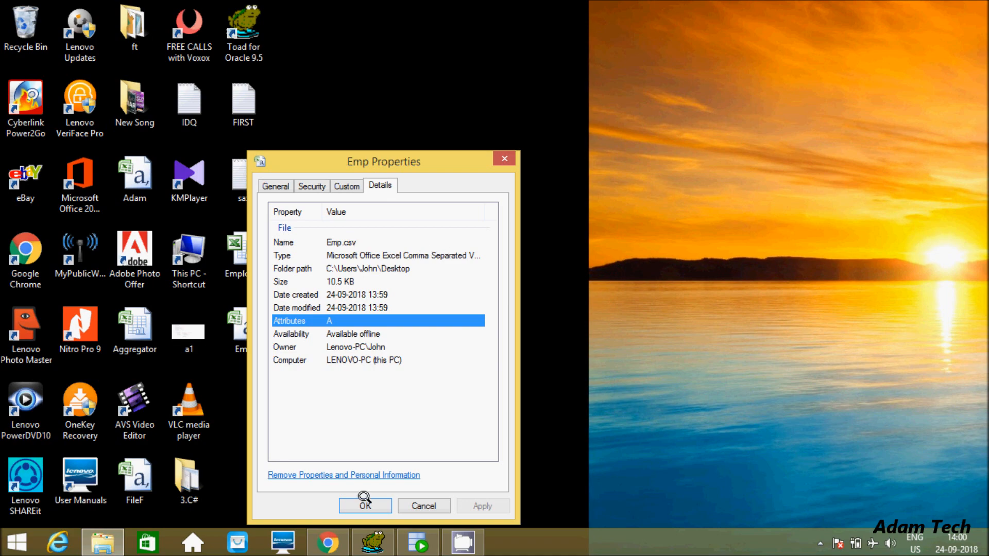
pyautogui.click(364, 506)
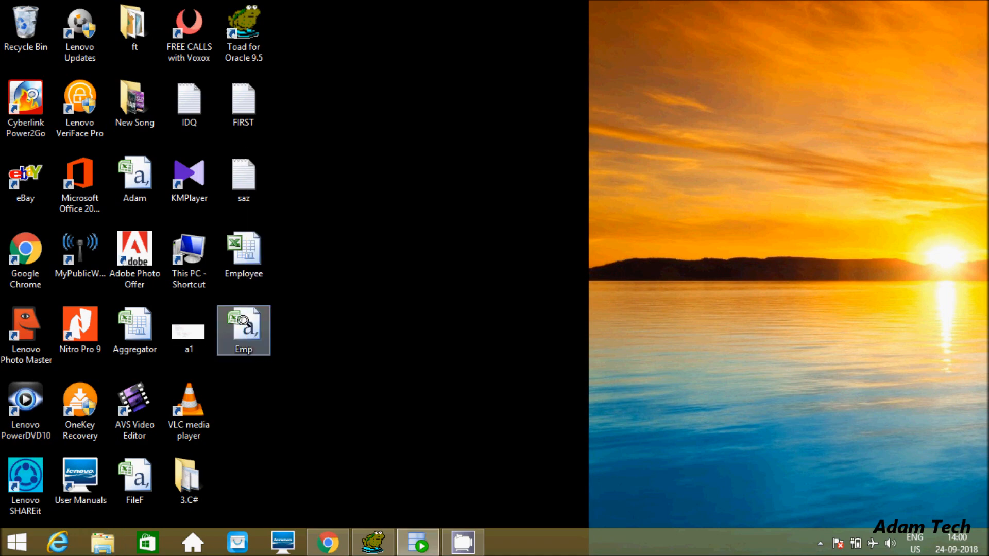
# - Open Emp.csv despite the warning and format HIREDATE with a dd-mm-yyyy date type
pyautogui.doubleClick(242, 330)
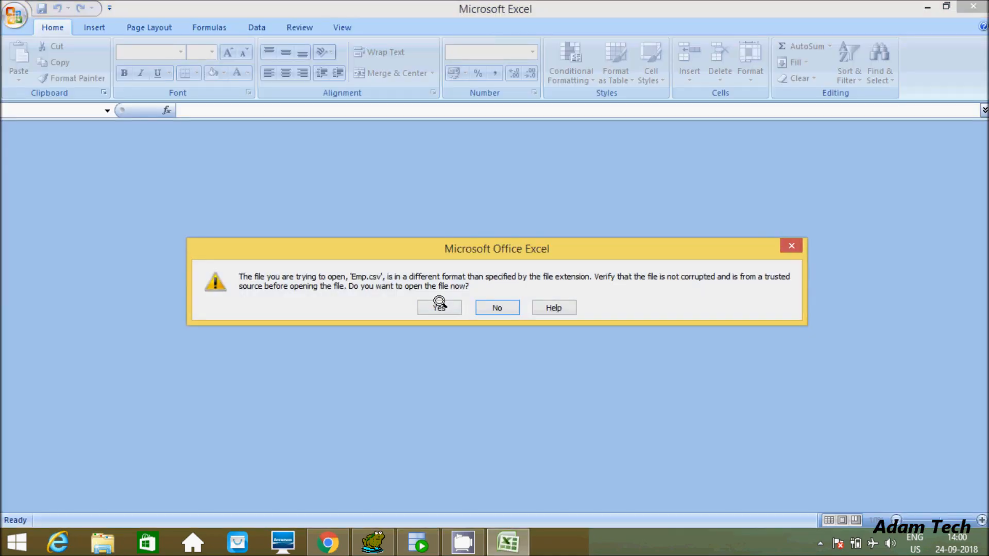
pyautogui.click(439, 308)
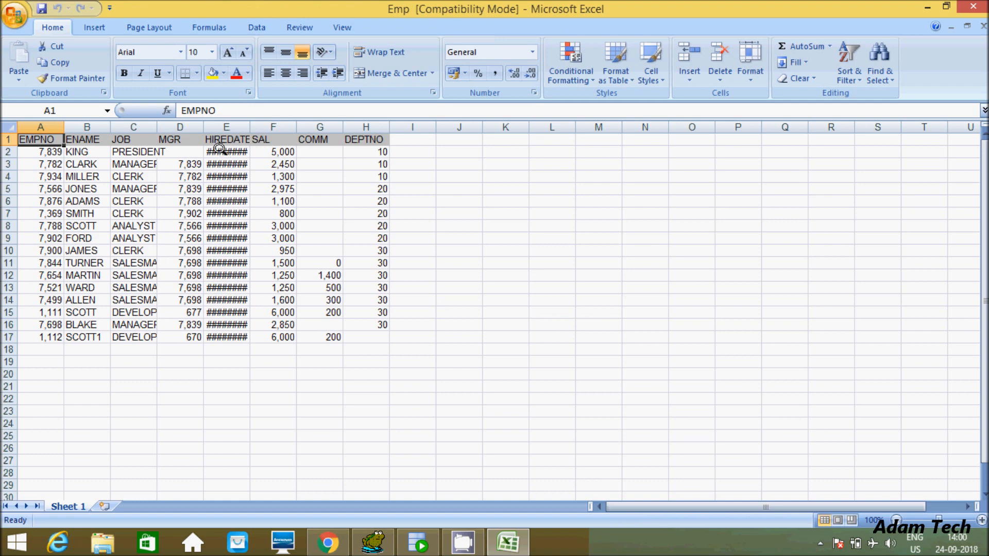
pyautogui.click(225, 140)
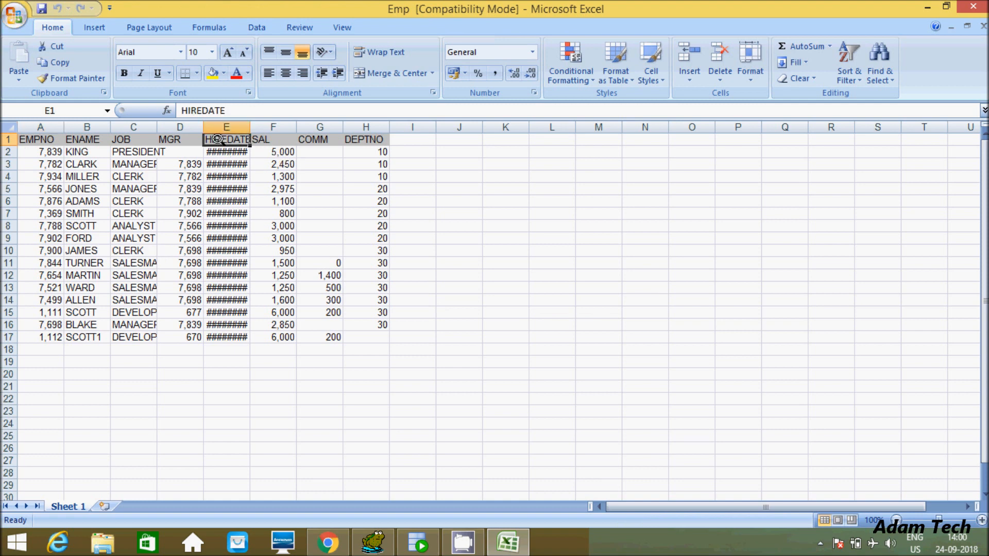
pyautogui.moveTo(226, 140); pyautogui.dragTo(225, 189)
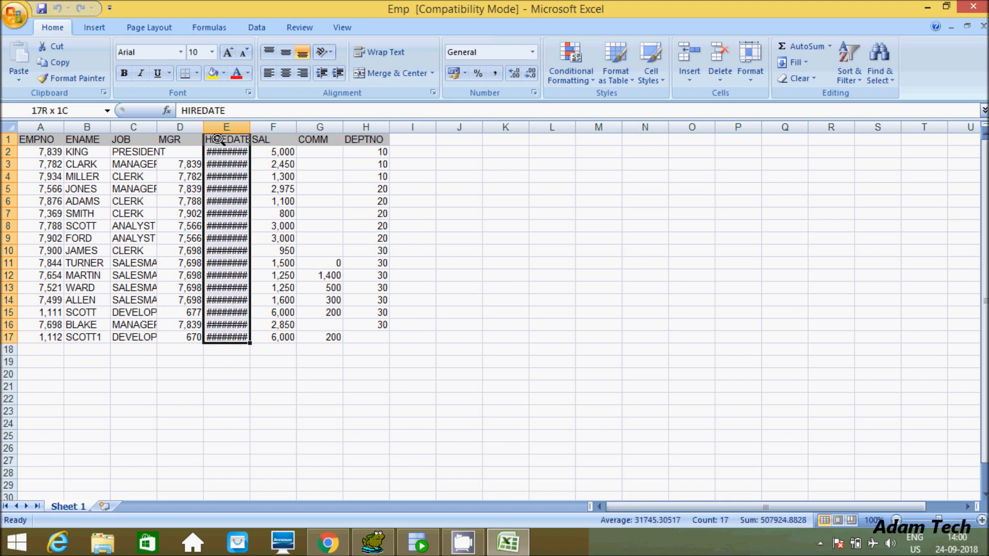
pyautogui.click(225, 139)
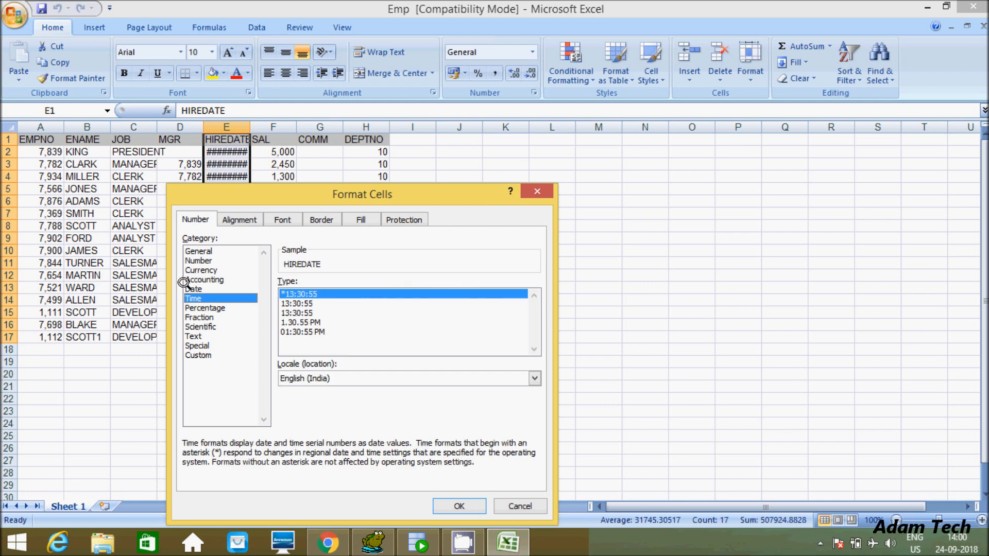
pyautogui.click(193, 289)
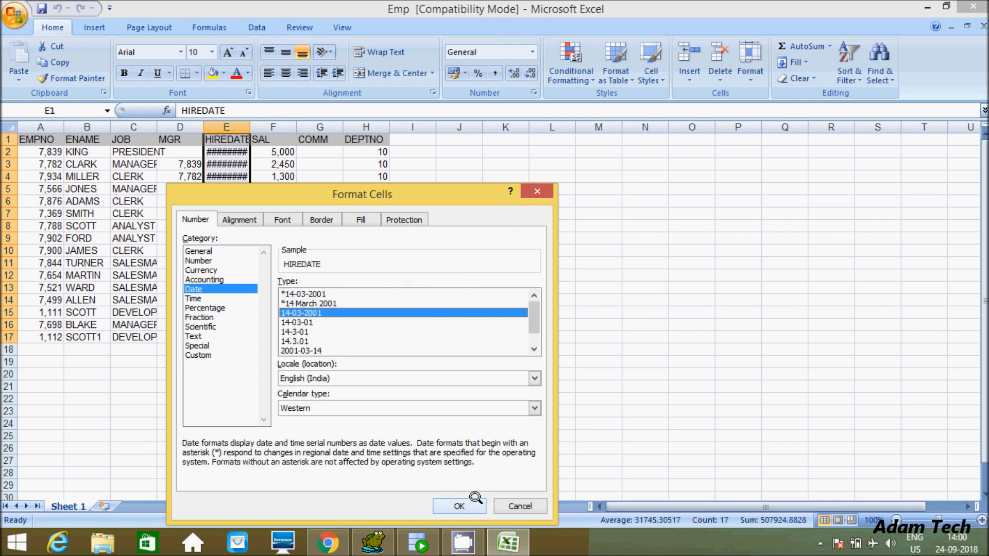
pyautogui.click(458, 506)
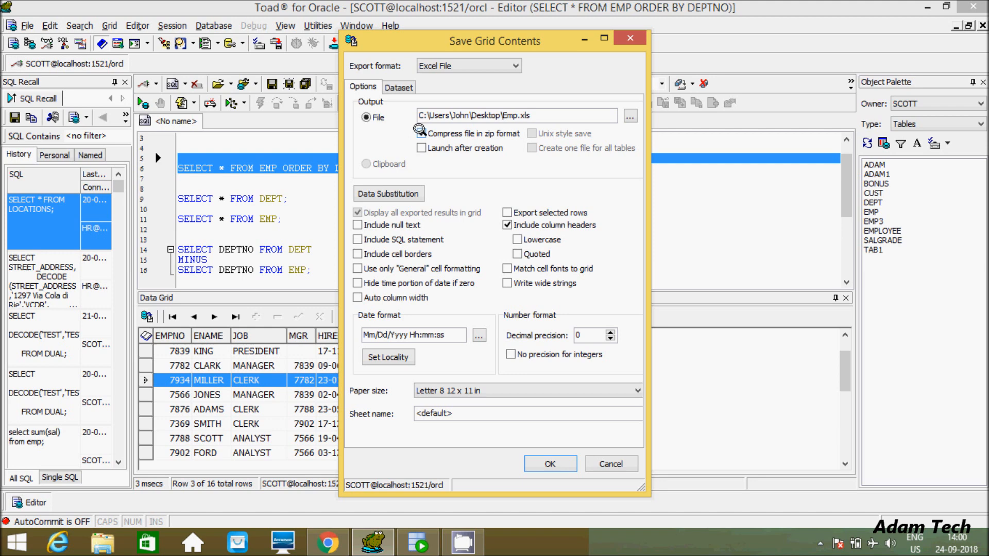
# - Export EMP as a zip-compressed Excel file and open the Emp zip on the desktop
pyautogui.click(421, 133)
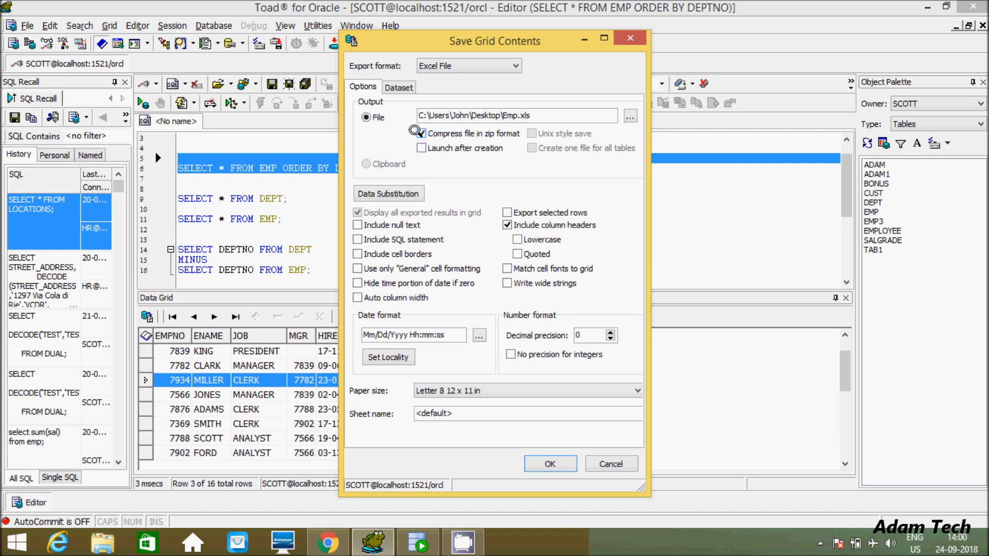
pyautogui.click(549, 463)
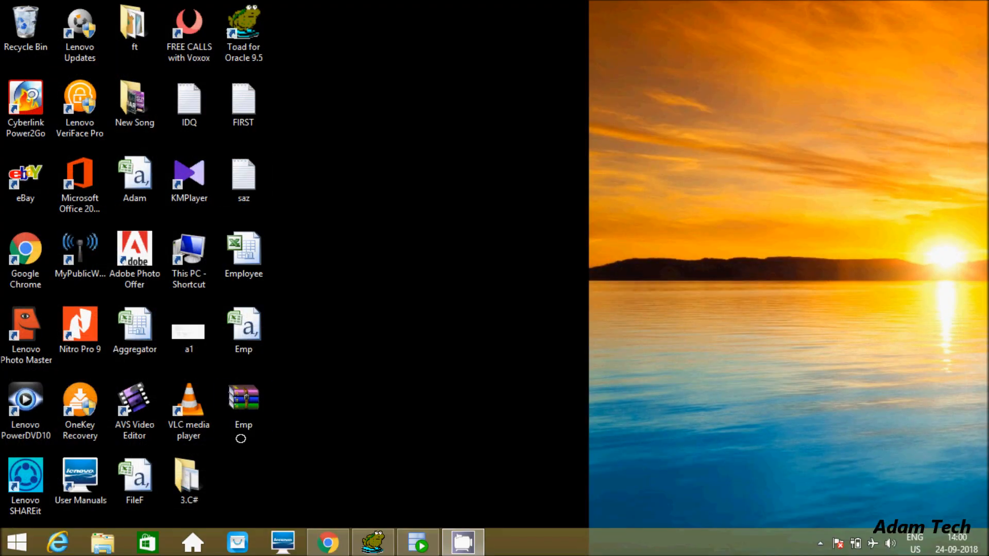
pyautogui.click(243, 397)
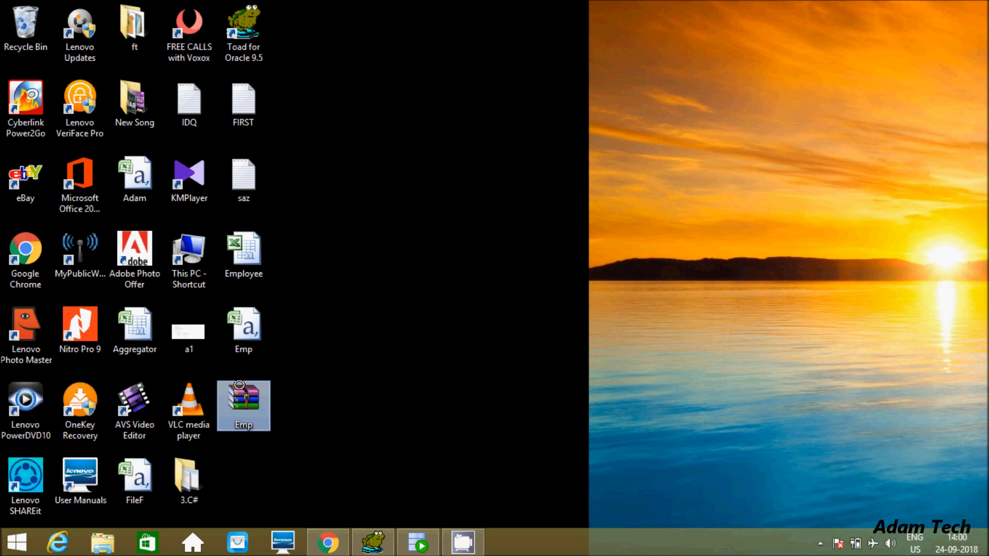
pyautogui.doubleClick(242, 405)
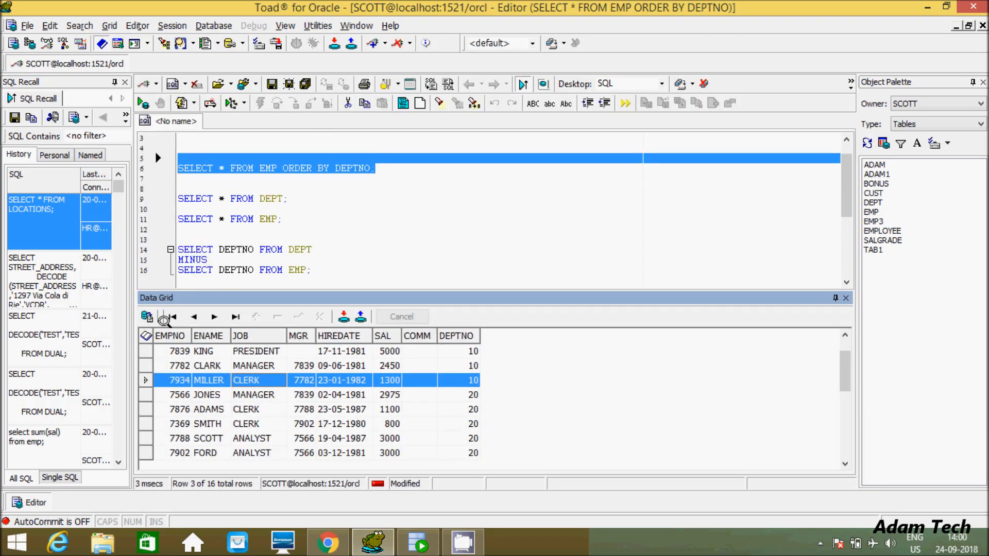
# - Set the export format to HTML Table with zip compression turned off
pyautogui.click(147, 317)
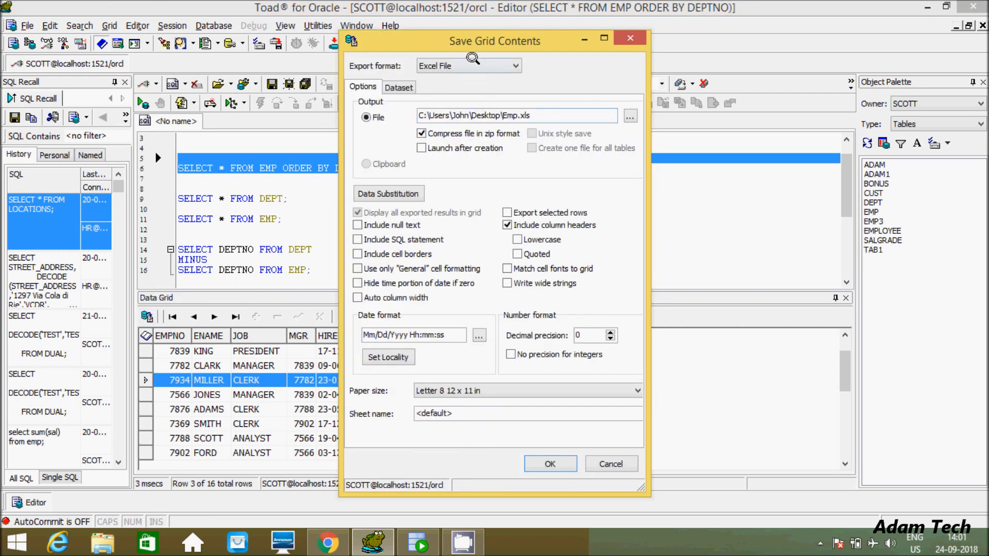
pyautogui.click(514, 65)
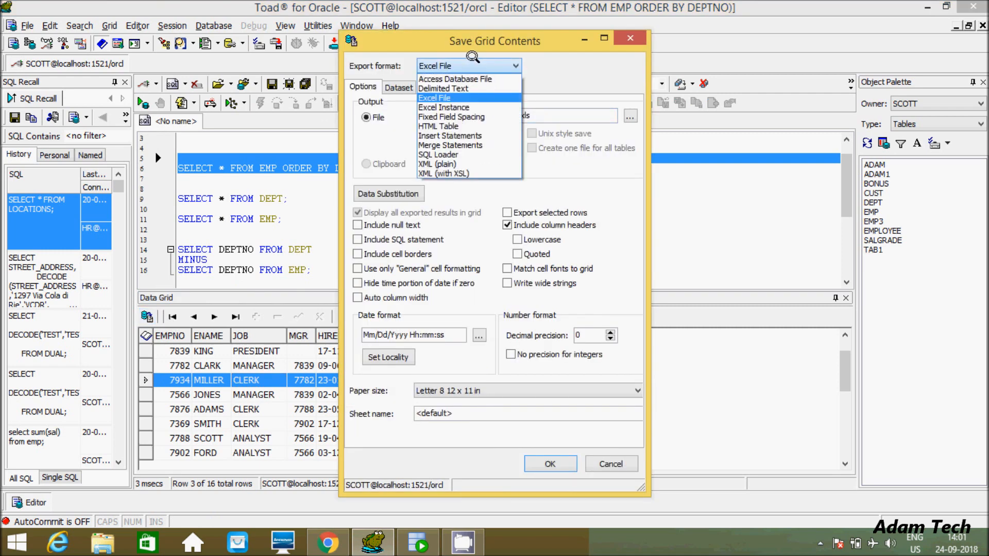
pyautogui.moveTo(451, 145)
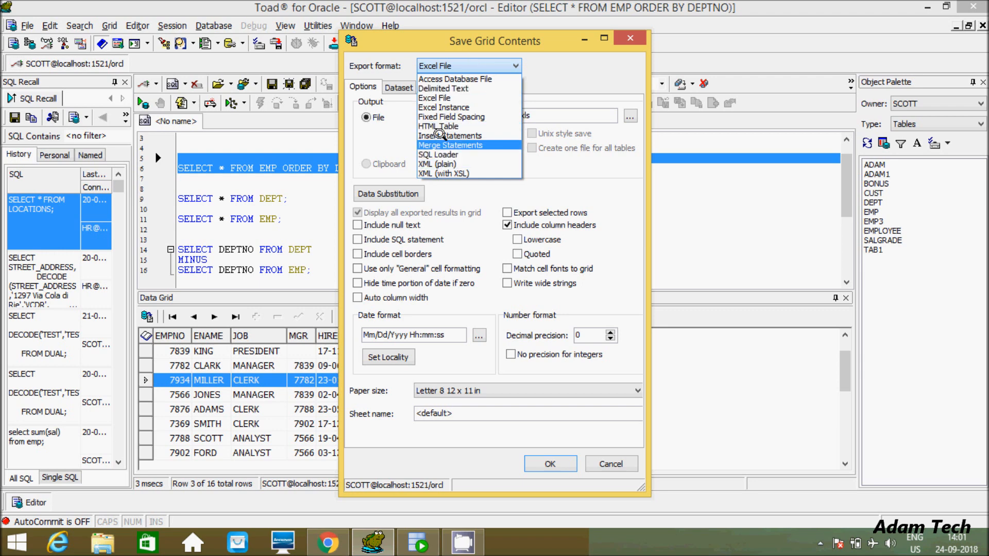
pyautogui.click(438, 127)
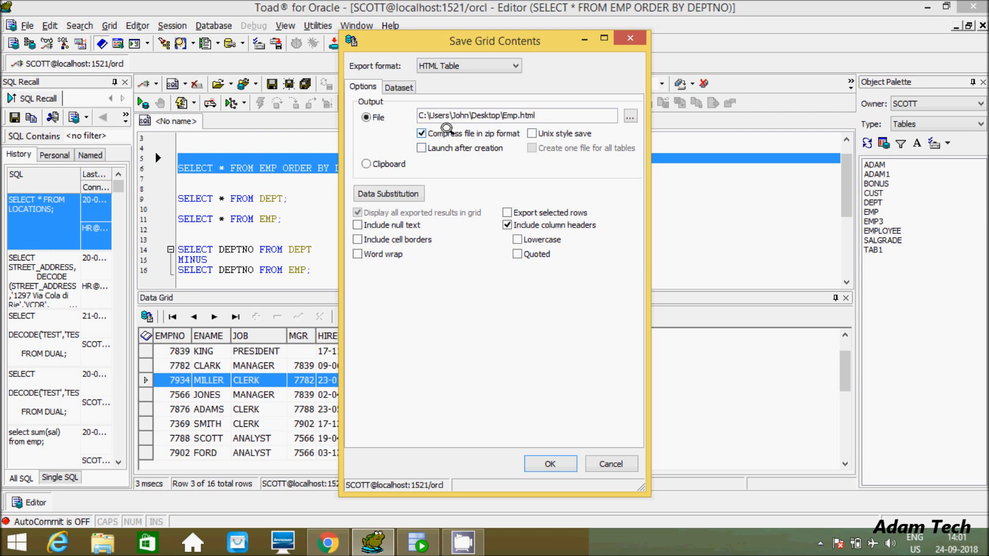
pyautogui.click(421, 133)
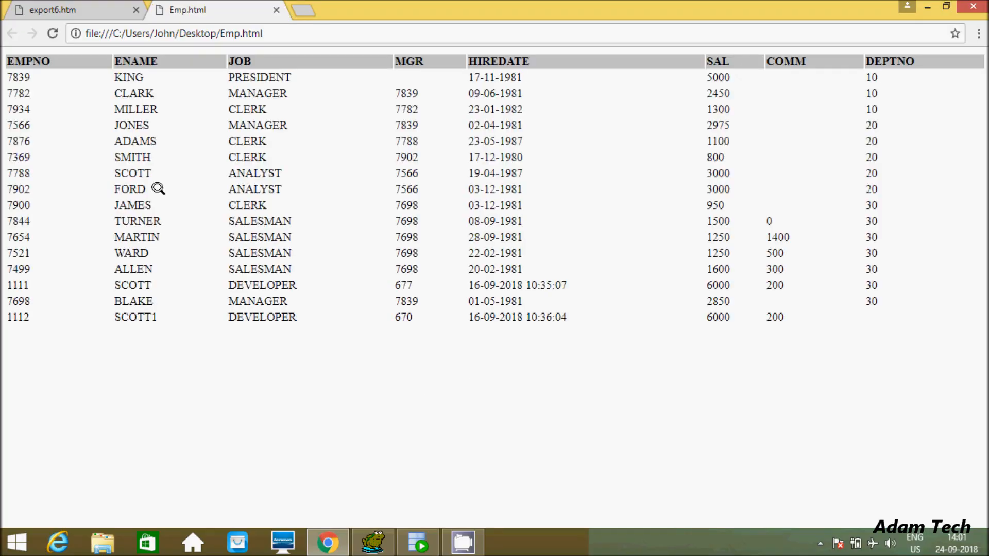
pyautogui.moveTo(640, 262)
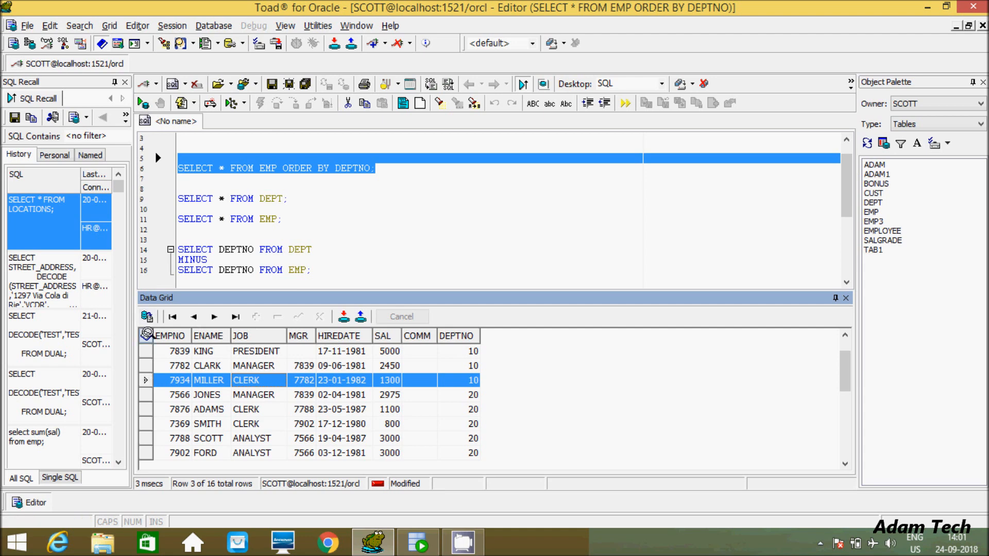
# - Export EMP as delimited text, then open Emp.txt and its Properties to verify
pyautogui.click(515, 65)
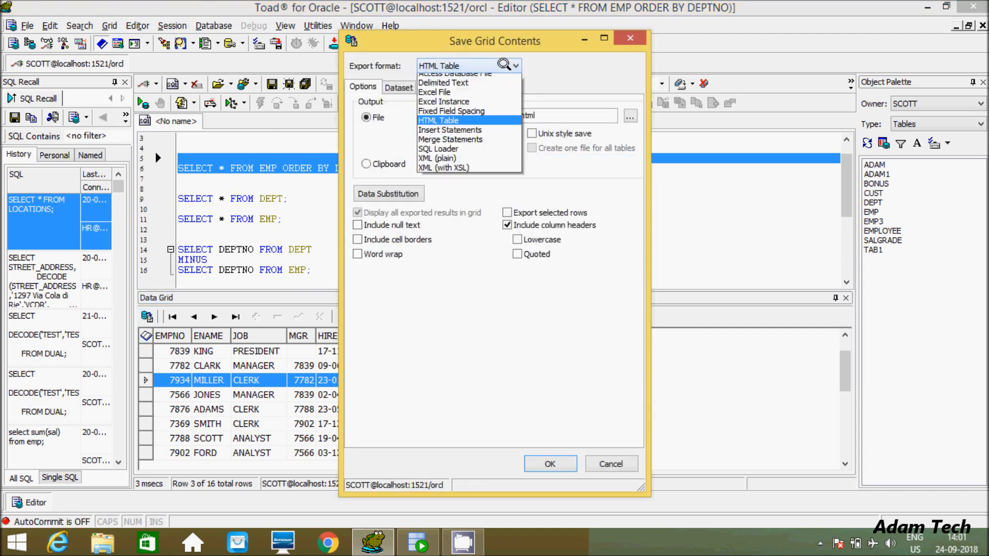
pyautogui.moveTo(438, 154)
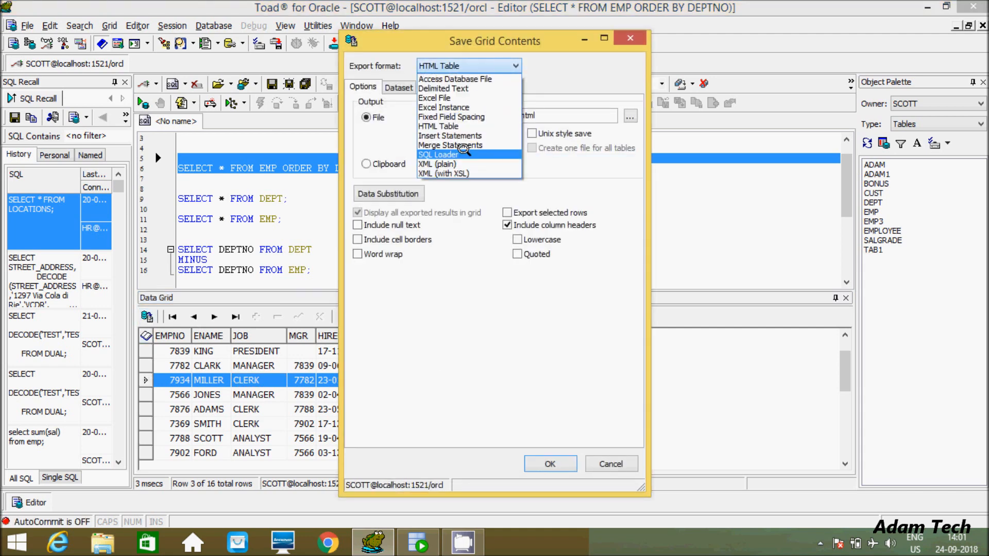
pyautogui.moveTo(453, 88)
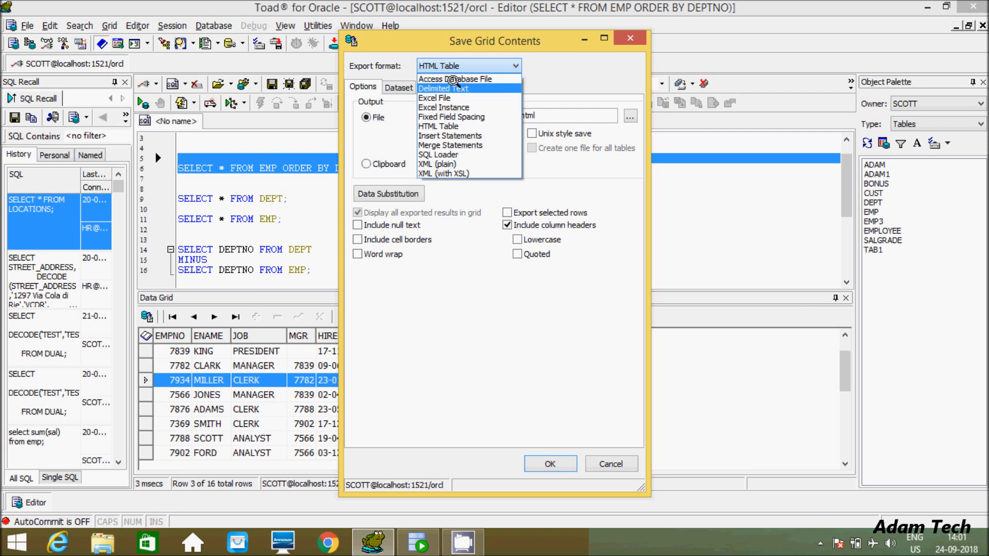
pyautogui.click(443, 88)
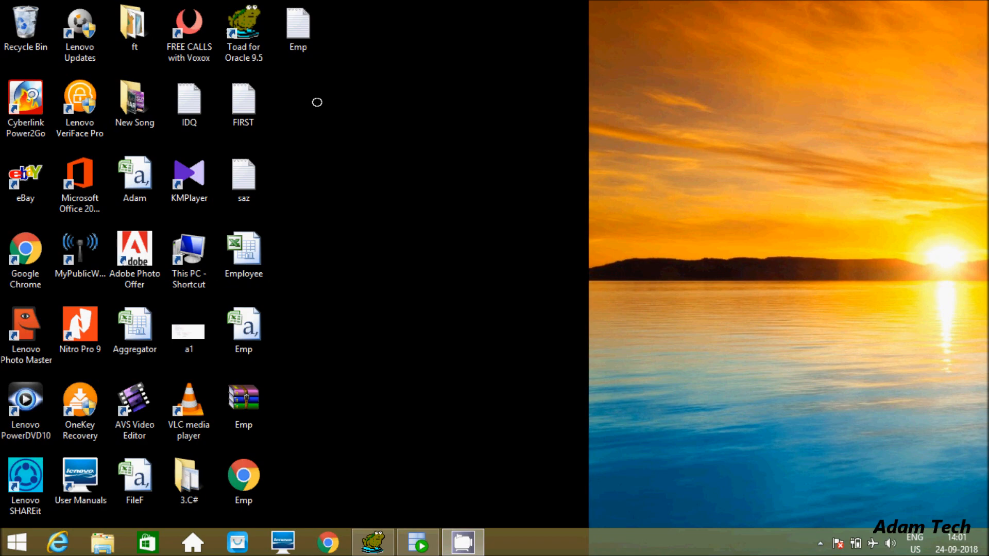
pyautogui.click(298, 27)
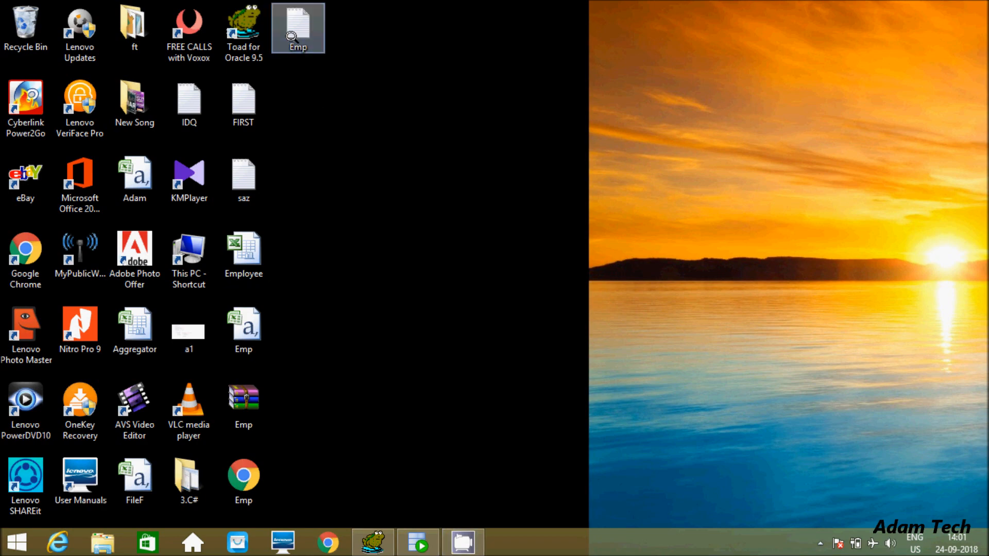
pyautogui.doubleClick(297, 27)
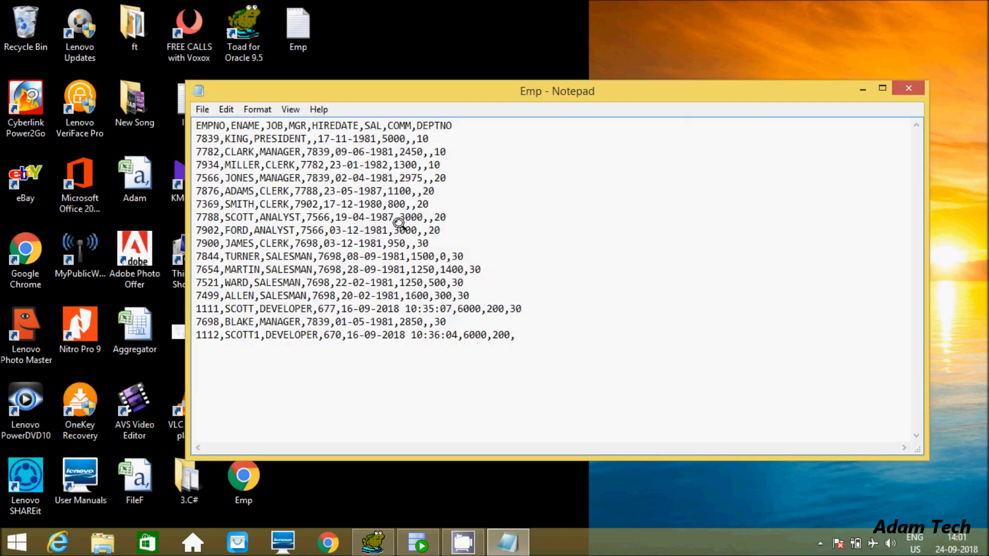
pyautogui.click(907, 87)
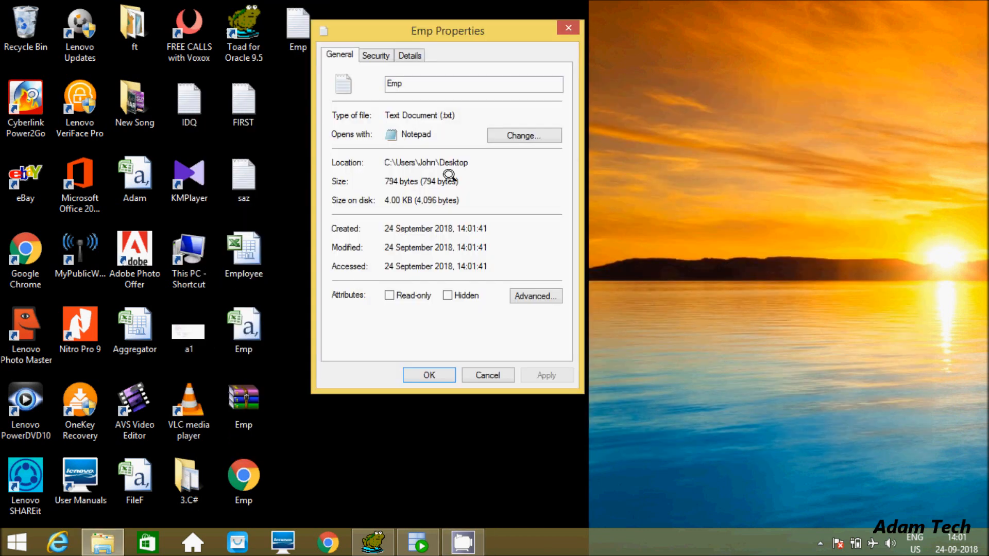
pyautogui.click(408, 56)
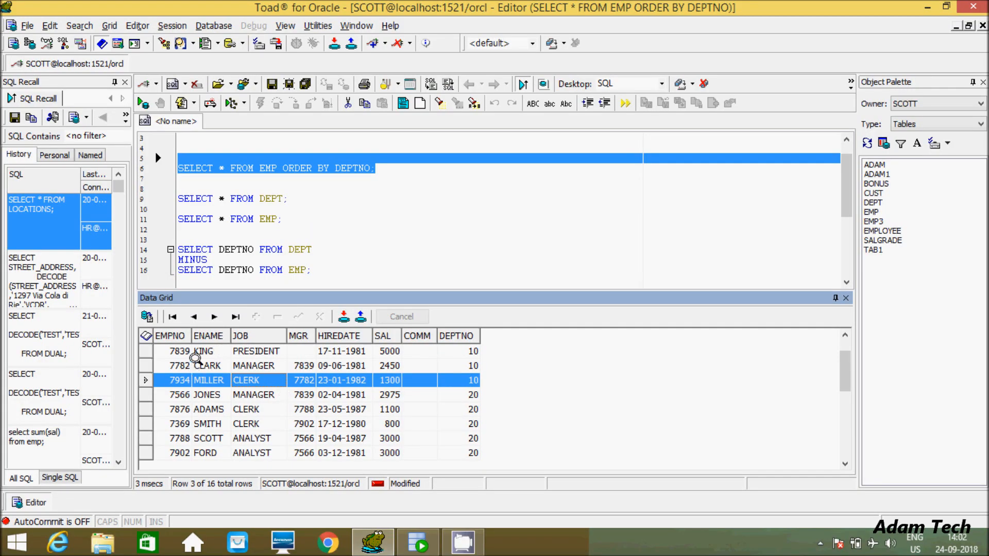
pyautogui.moveTo(224, 409)
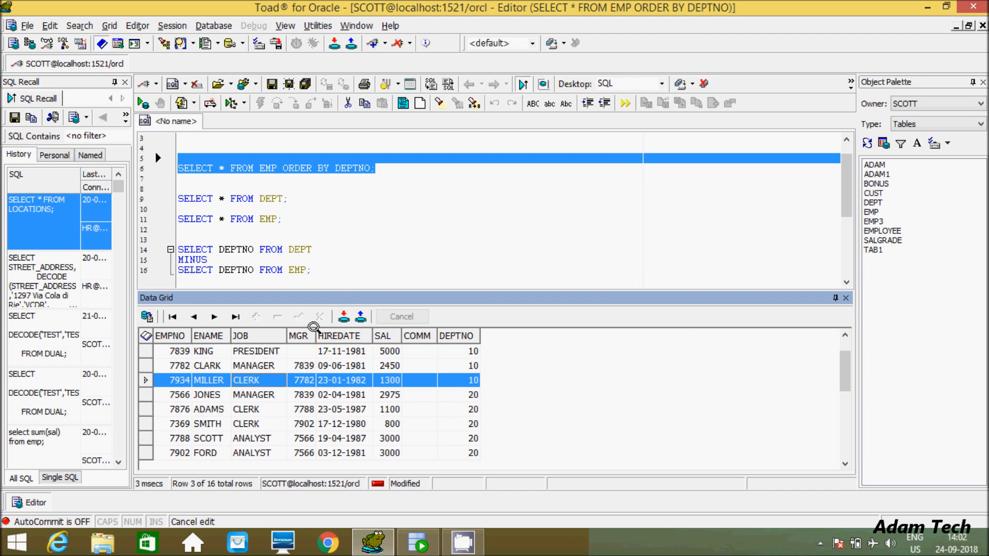
pyautogui.moveTo(383, 230)
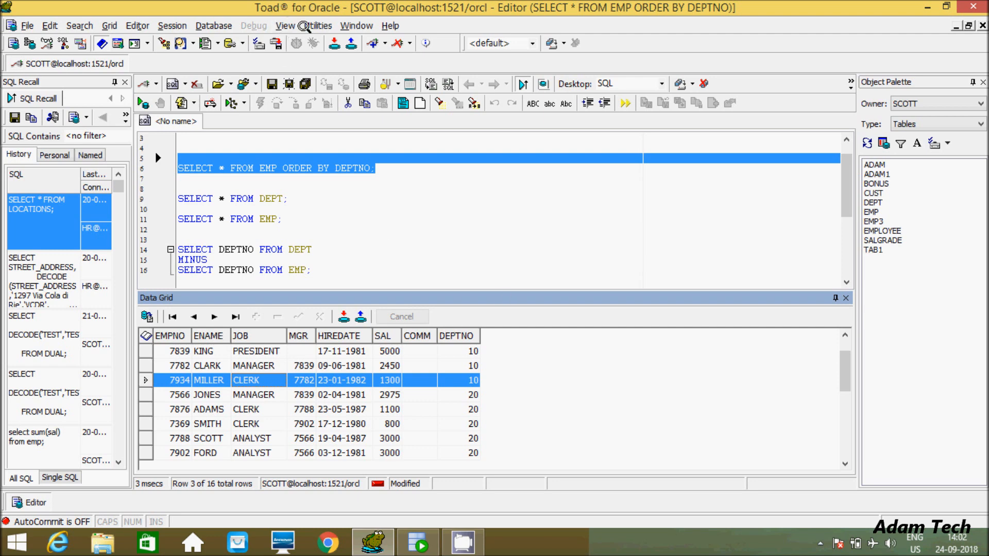
pyautogui.click(284, 219)
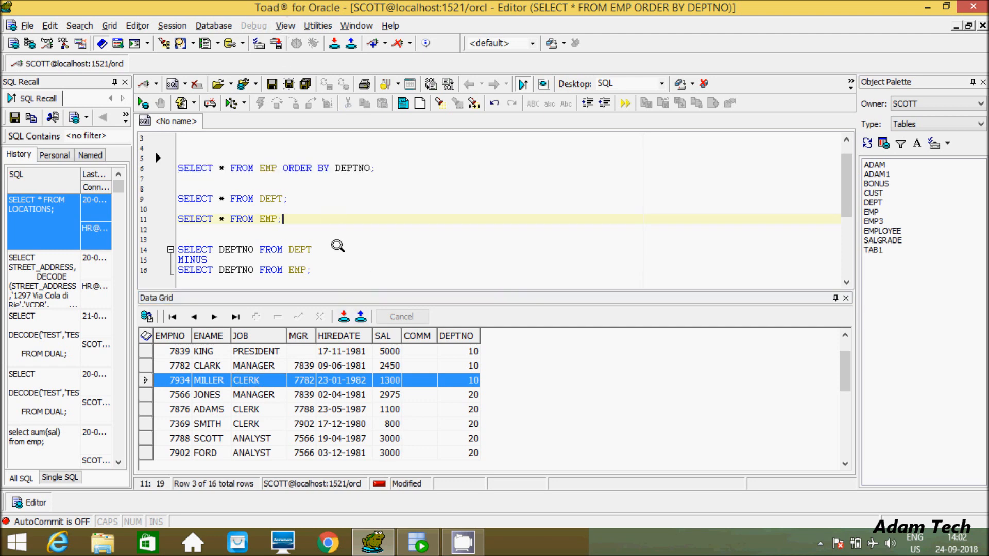